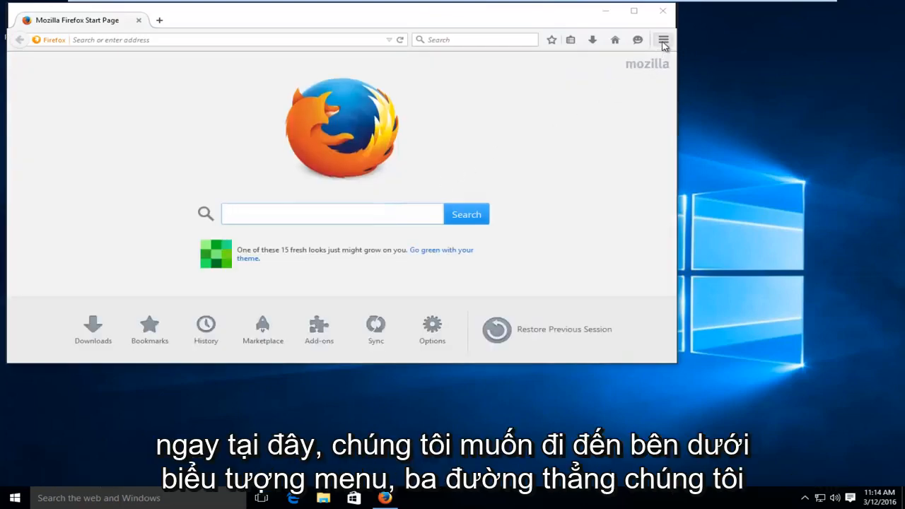
mouse_move(662, 40)
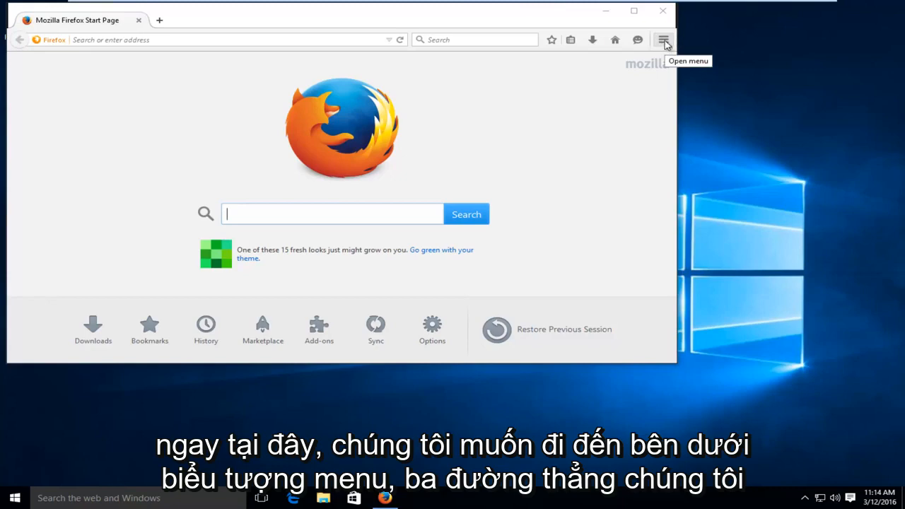
Maximize the Firefox window and open the Help submenu from the main menu.
click(633, 11)
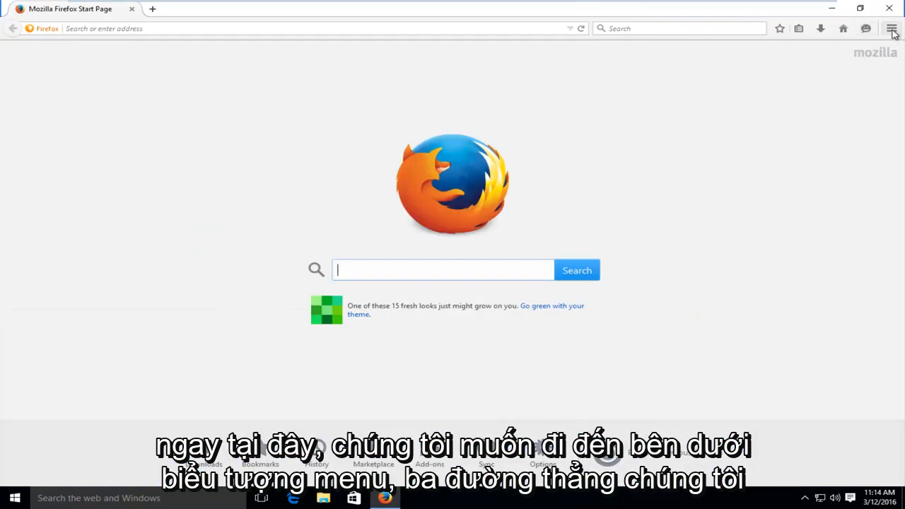
click(891, 28)
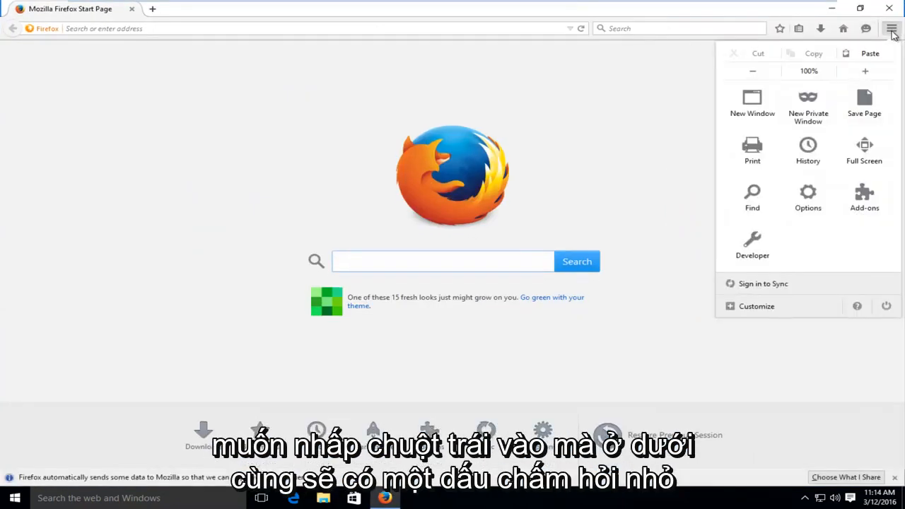
mouse_move(856, 306)
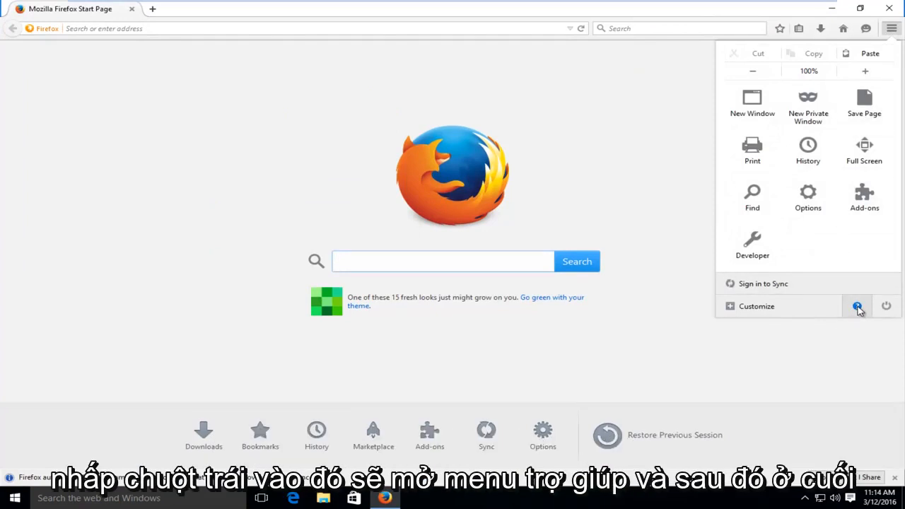
mouse_move(857, 305)
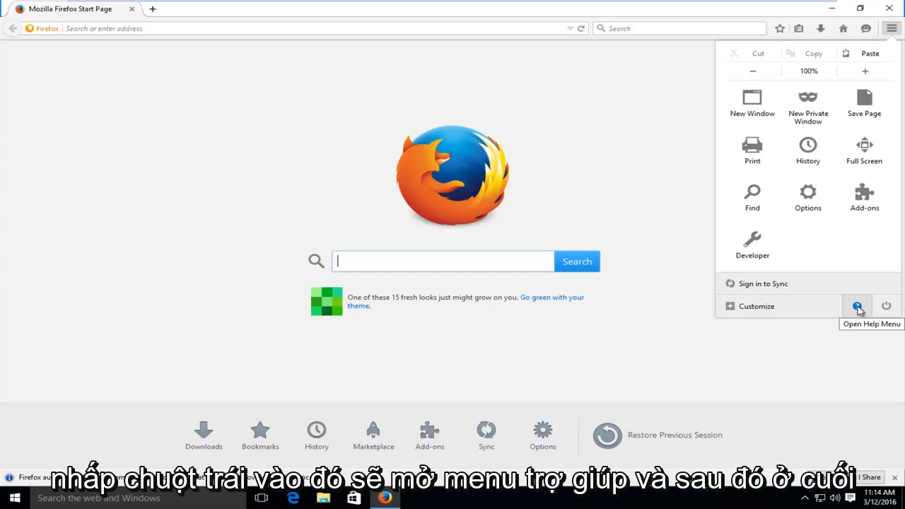
click(856, 305)
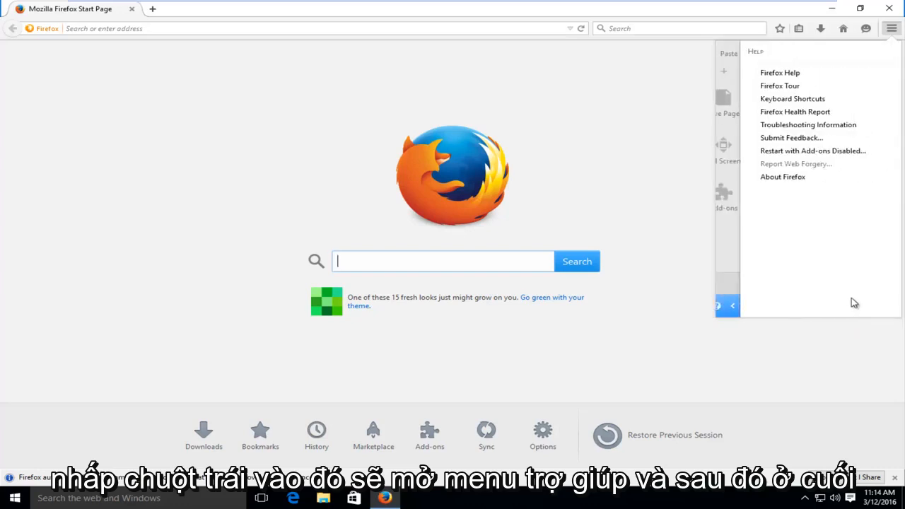
mouse_move(783, 176)
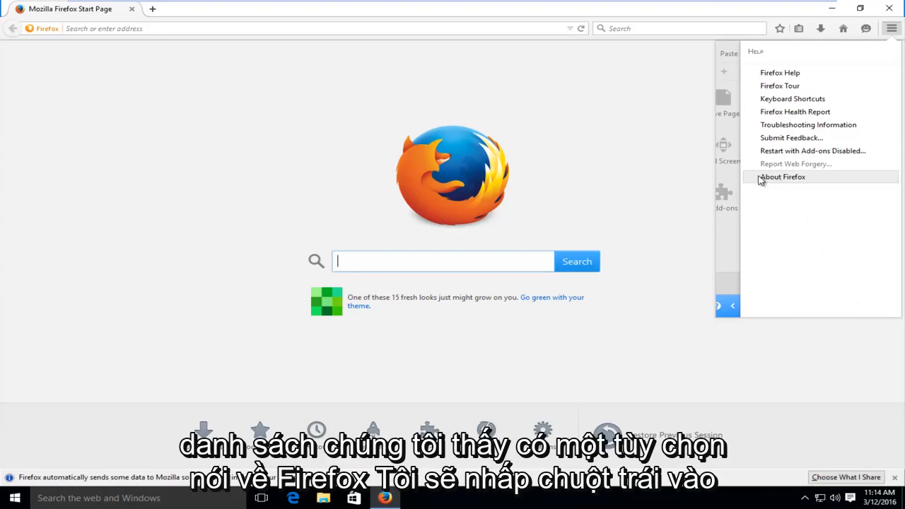
mouse_move(793, 180)
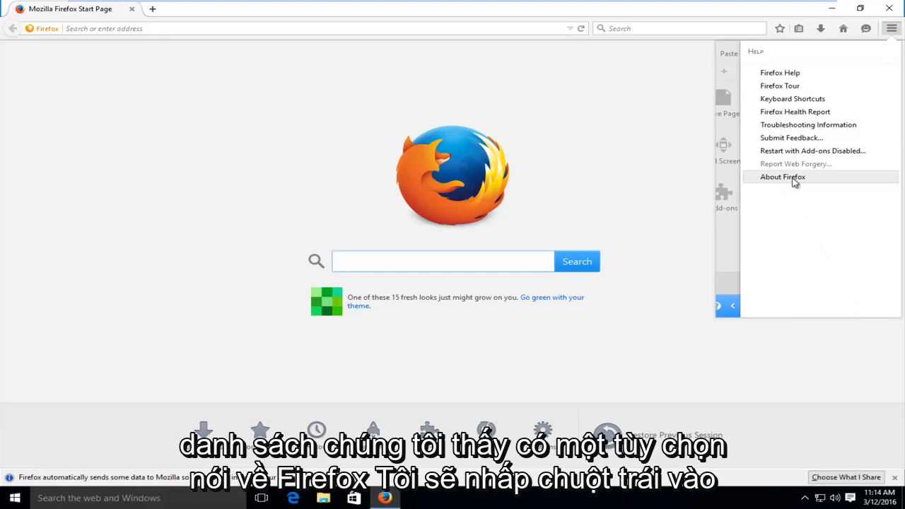
Open About Firefox to show version 37.0.2 and download the update.
click(781, 176)
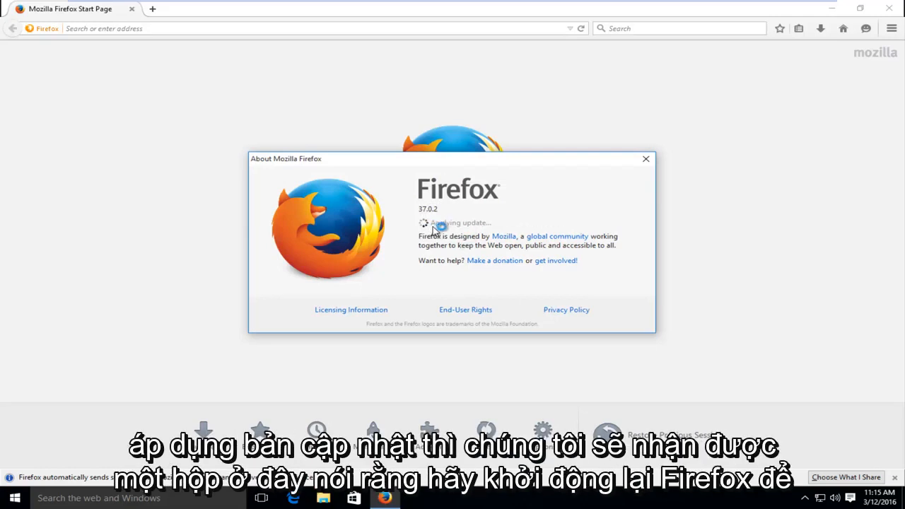
mouse_move(447, 248)
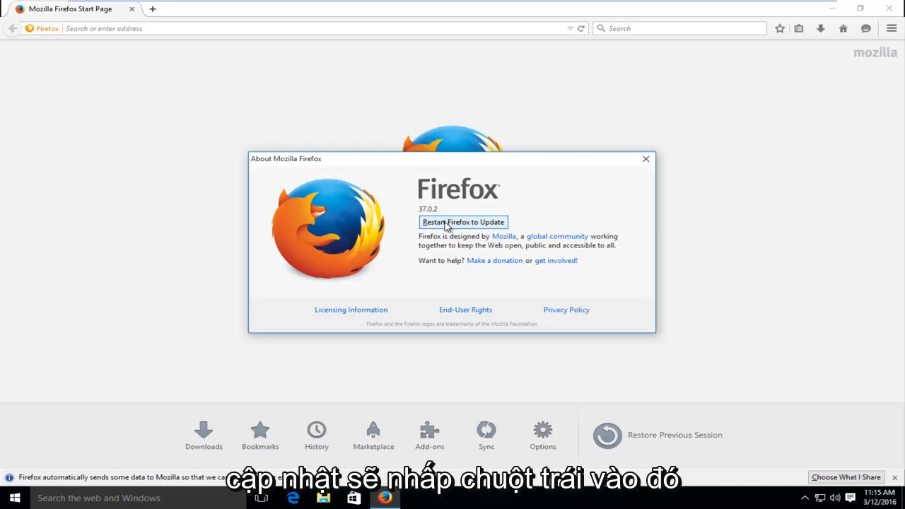
Restart Firefox to install the update, opening the Firefox + Windows 10 welcome page.
click(462, 222)
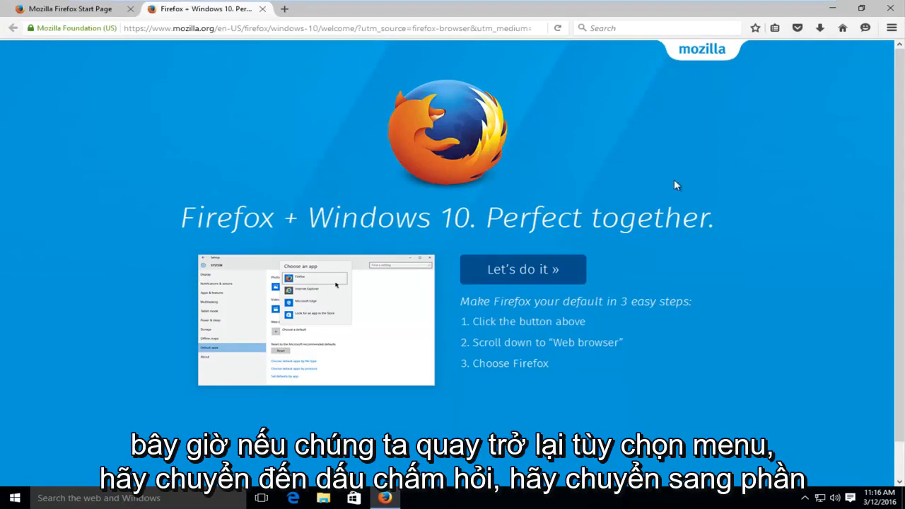
Reopen About Firefox via the Help menu to confirm version 43.0.1.
click(891, 28)
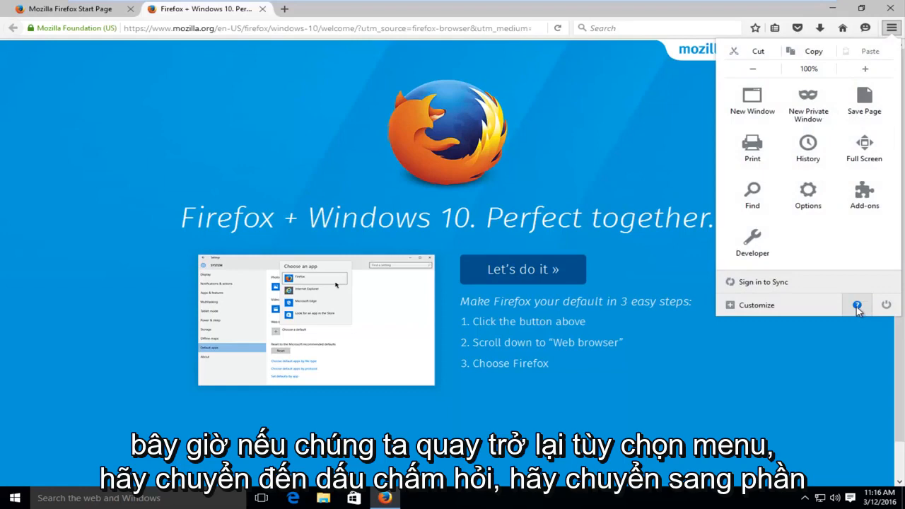
click(857, 304)
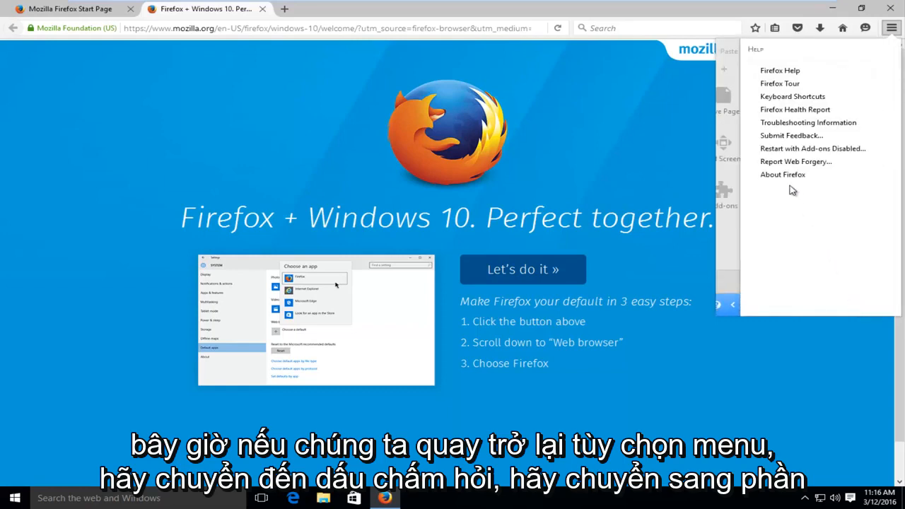
click(783, 175)
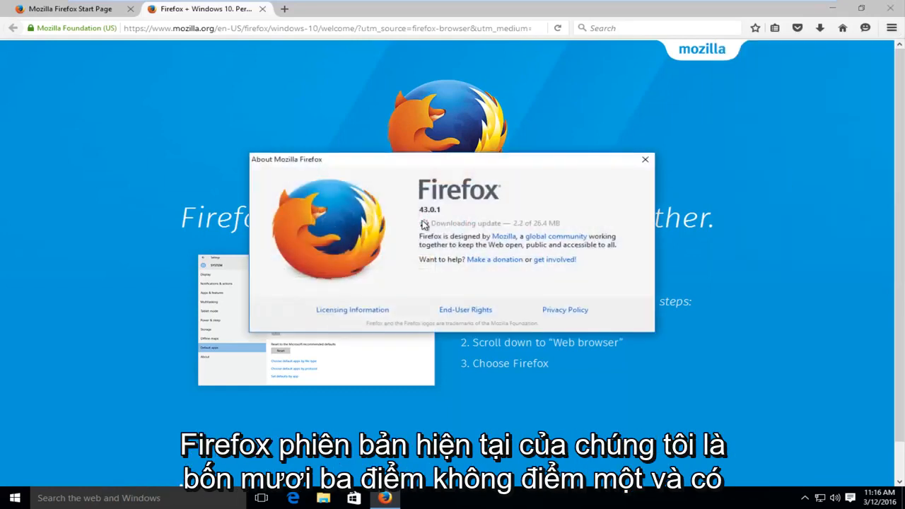